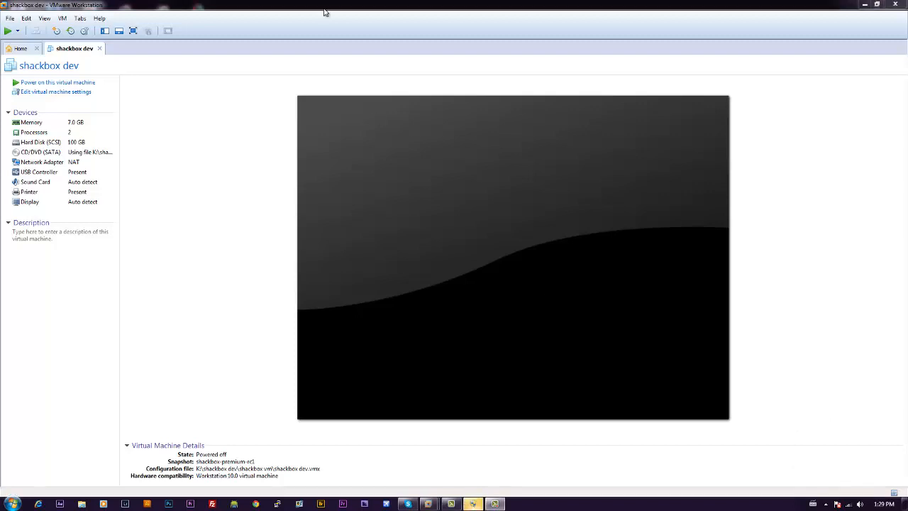
mouse_move(216, 68)
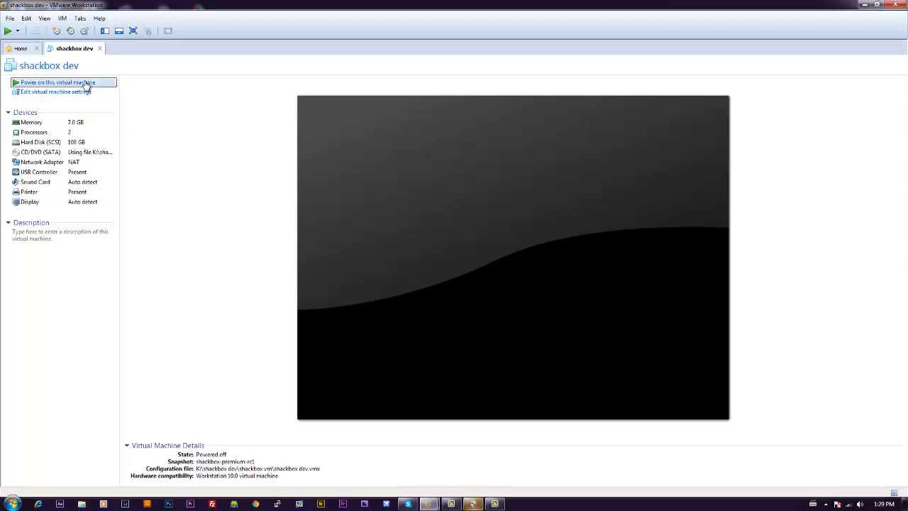
Power on the shackbox dev virtual machine and dismiss the USB reconnect warning.
click(57, 81)
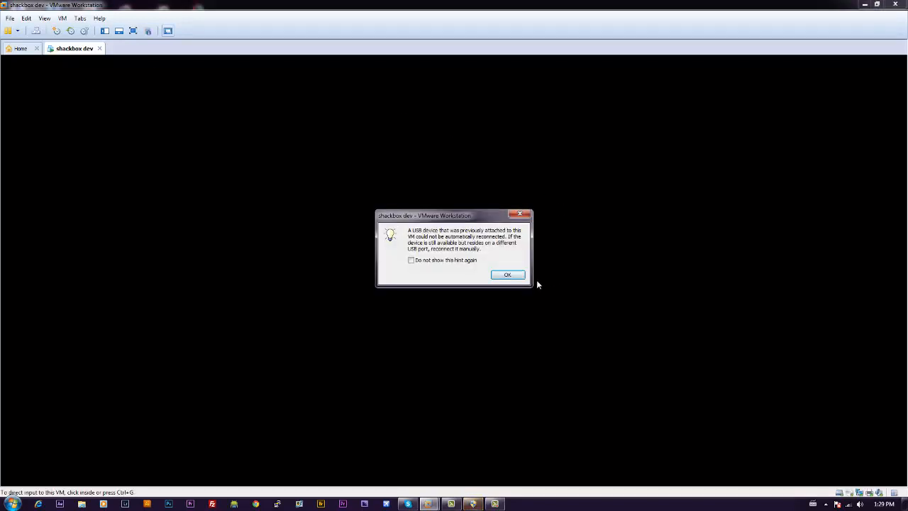
click(508, 275)
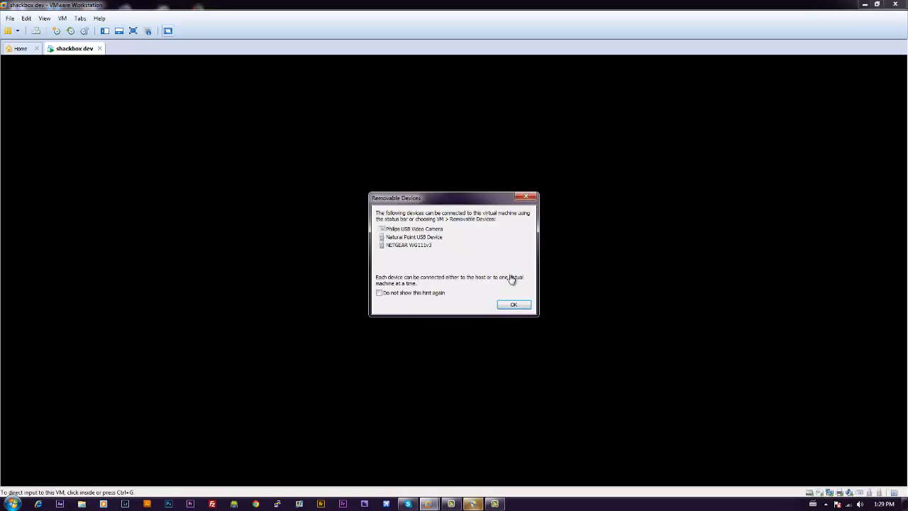
Dismiss the Removable Devices hint and let the Shackbox guest boot to its desktop.
click(513, 303)
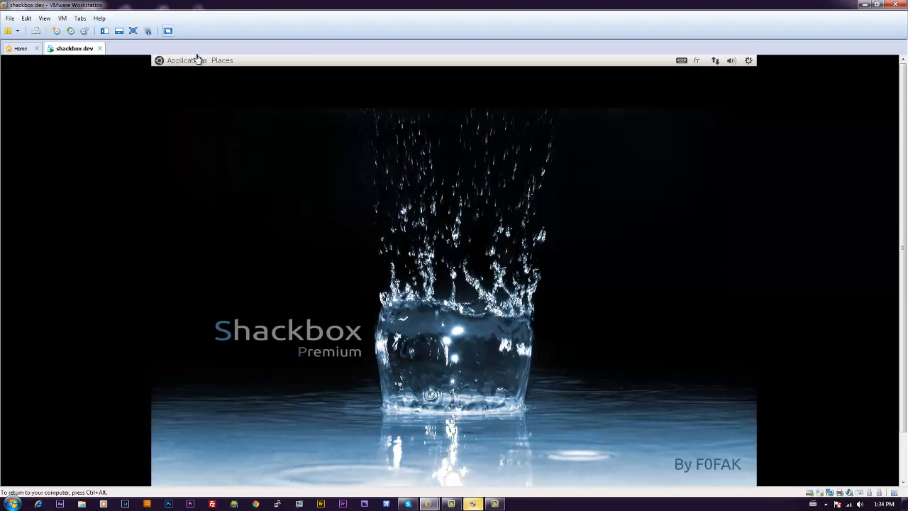
click(187, 59)
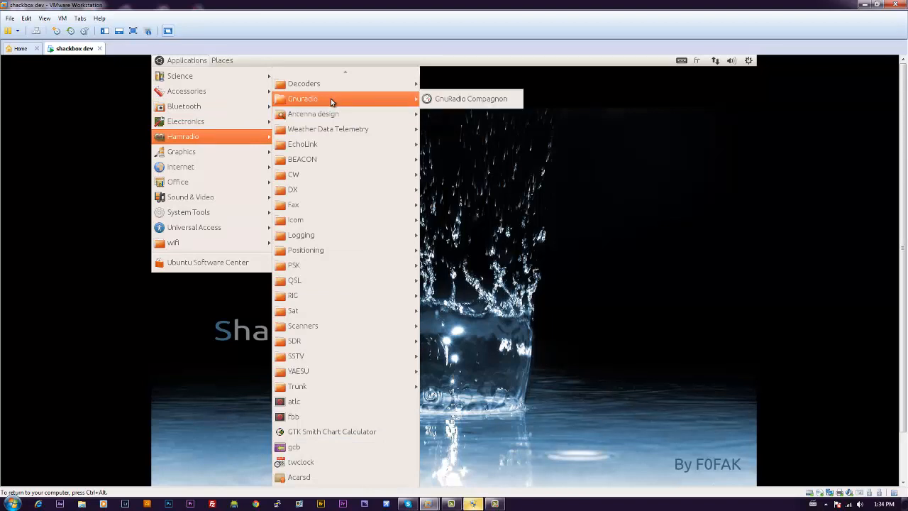
mouse_move(469, 105)
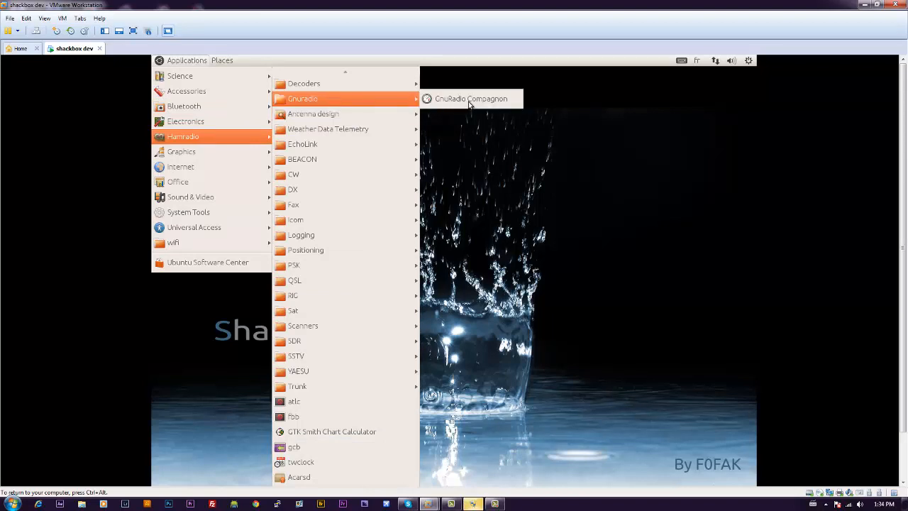
mouse_move(471, 99)
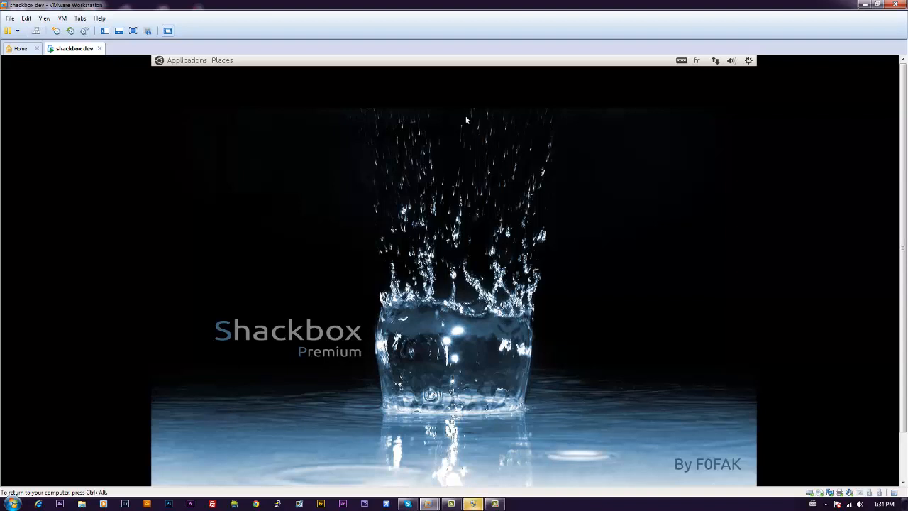
mouse_move(457, 244)
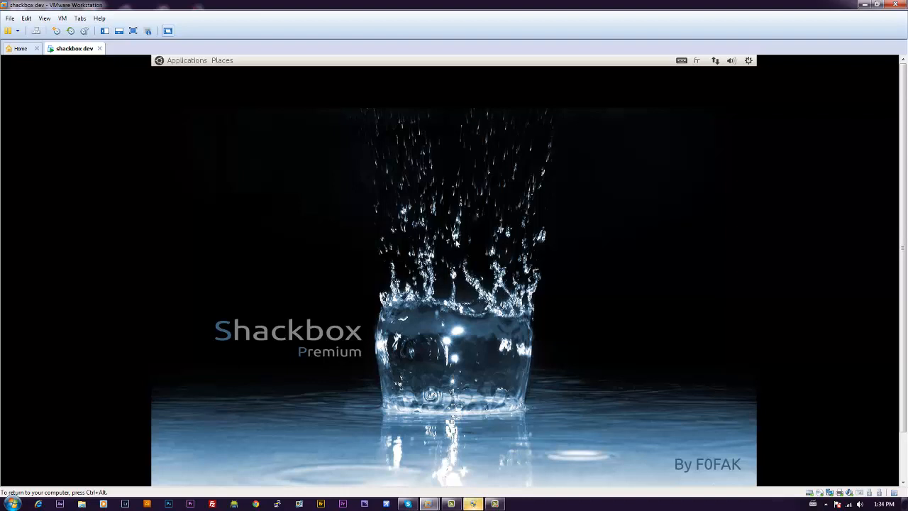
mouse_move(474, 247)
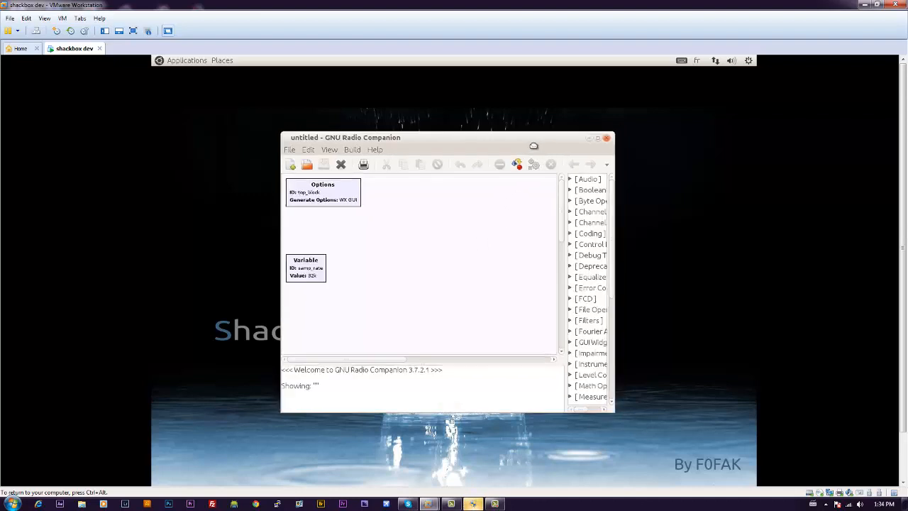
drag(346, 136, 329, 117)
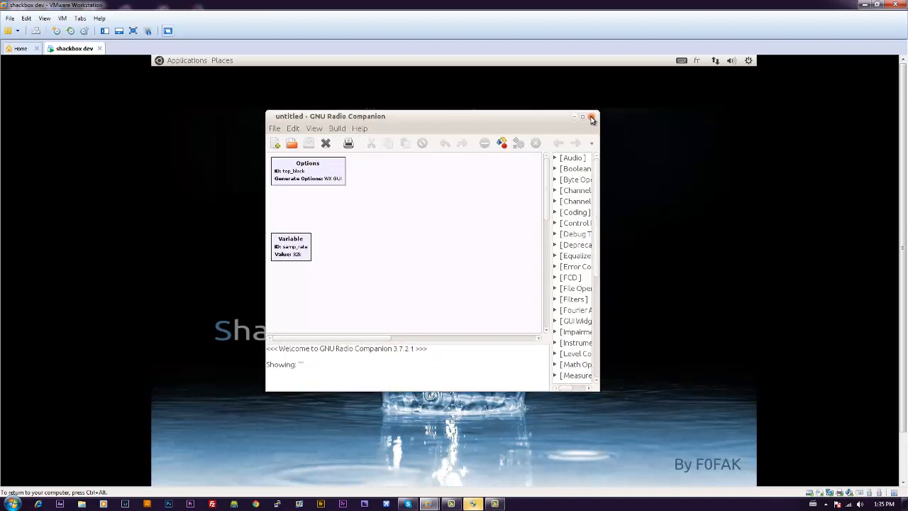
click(590, 116)
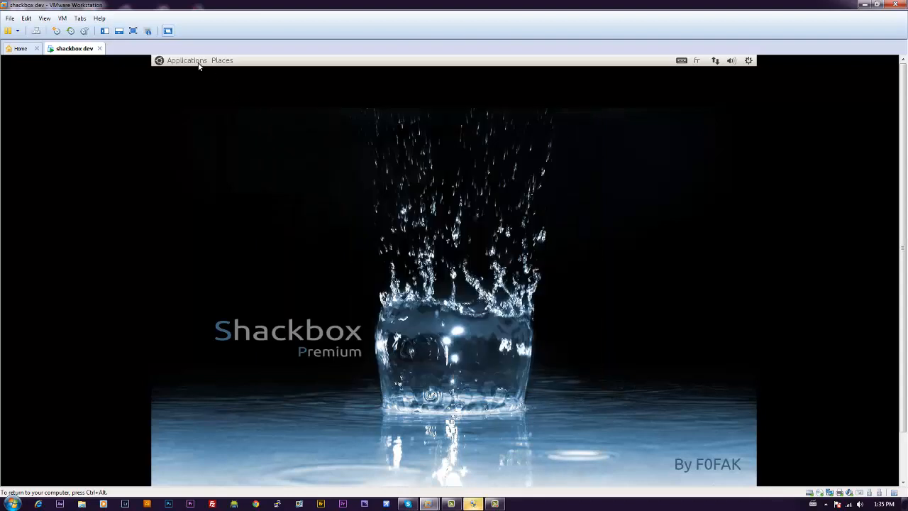
Reopen the Applications menu so only its top-level categories are listed.
click(187, 60)
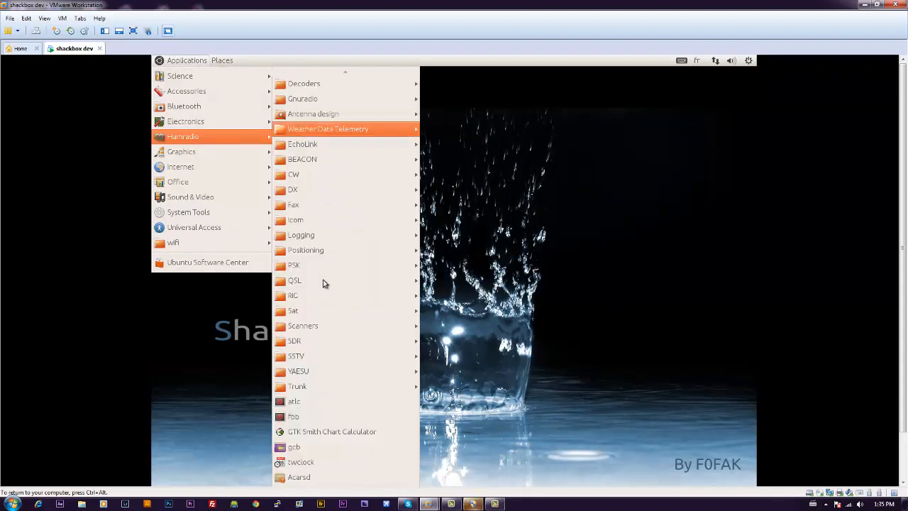
mouse_move(335, 343)
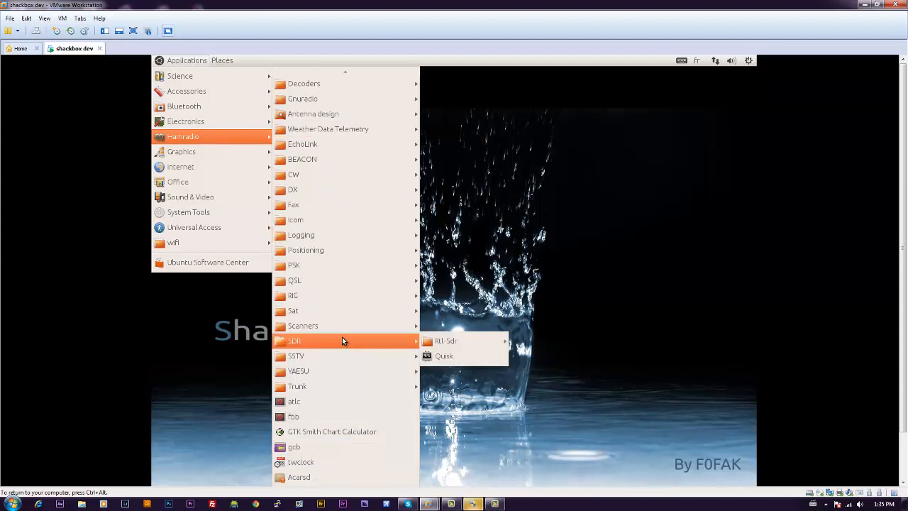
mouse_move(442, 354)
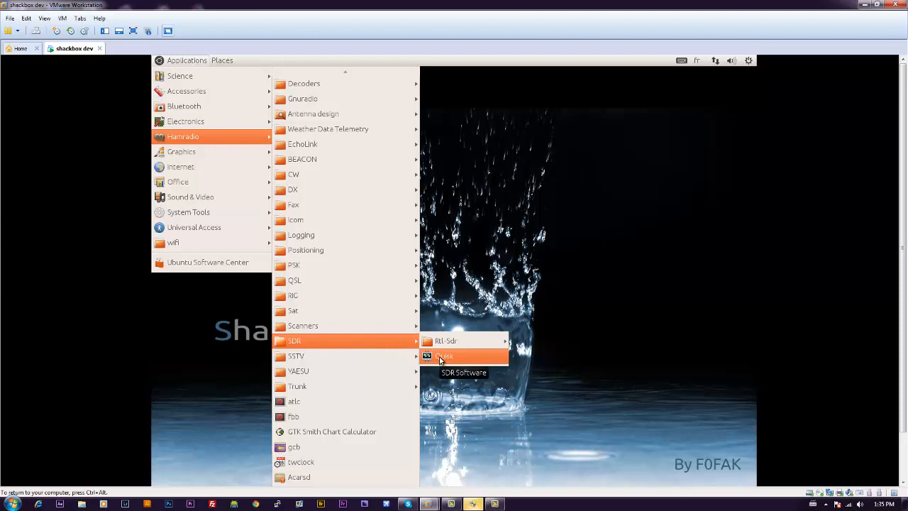
mouse_move(446, 340)
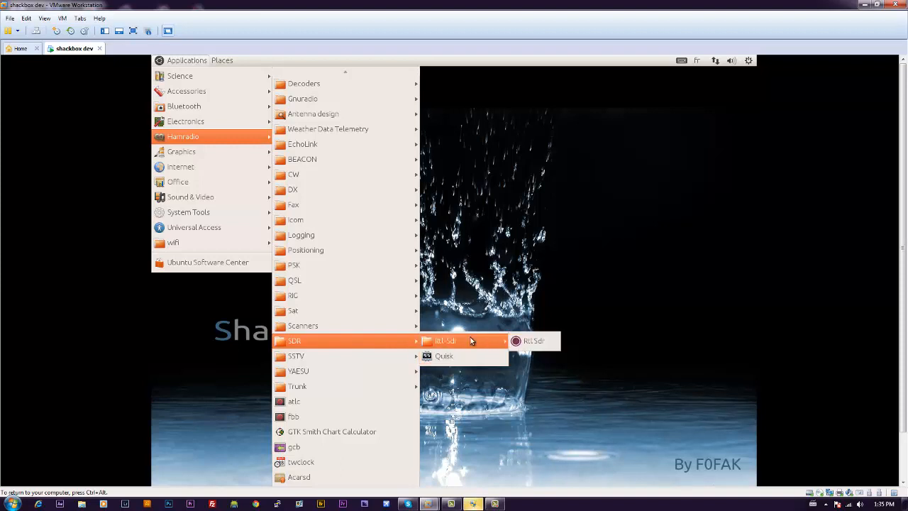
mouse_move(534, 340)
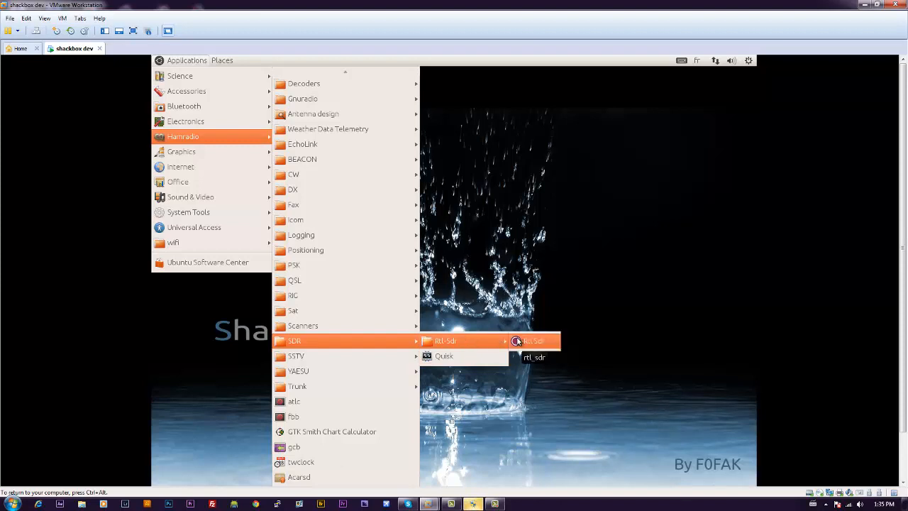
mouse_move(518, 340)
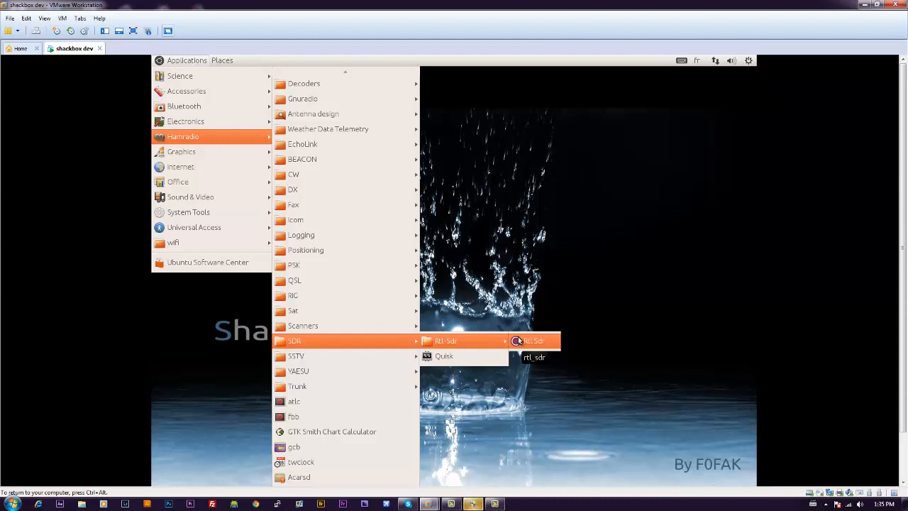
mouse_move(397, 100)
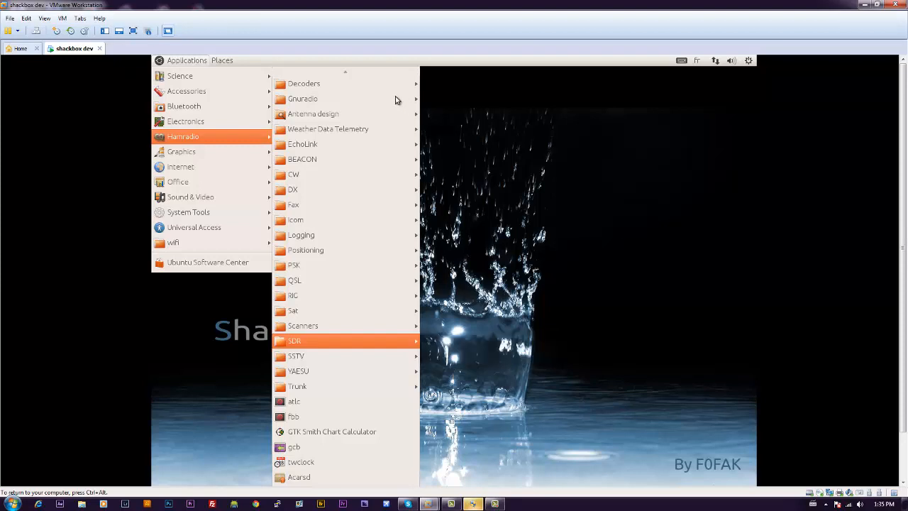
mouse_move(303, 83)
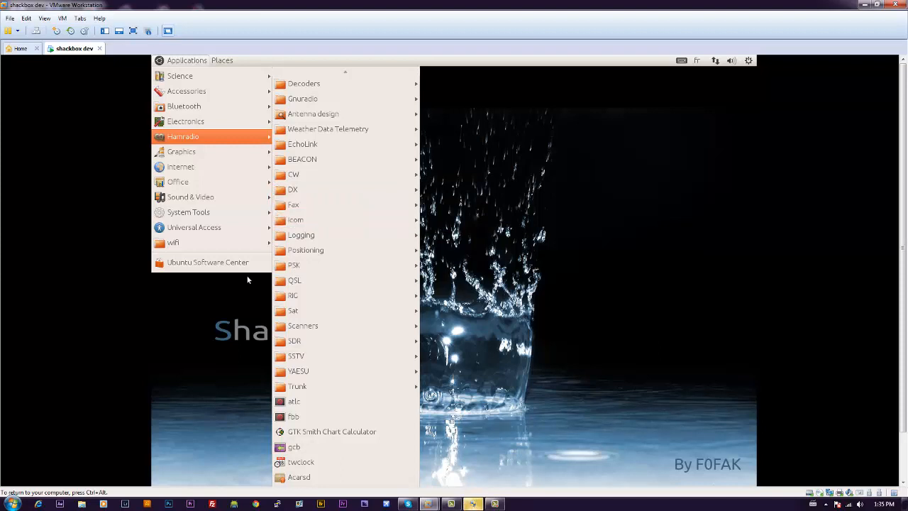
mouse_move(323, 217)
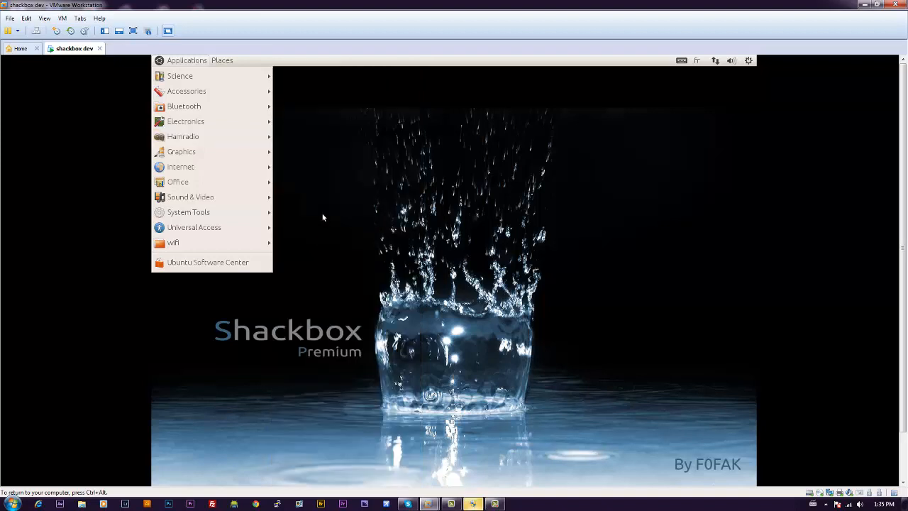
mouse_move(183, 137)
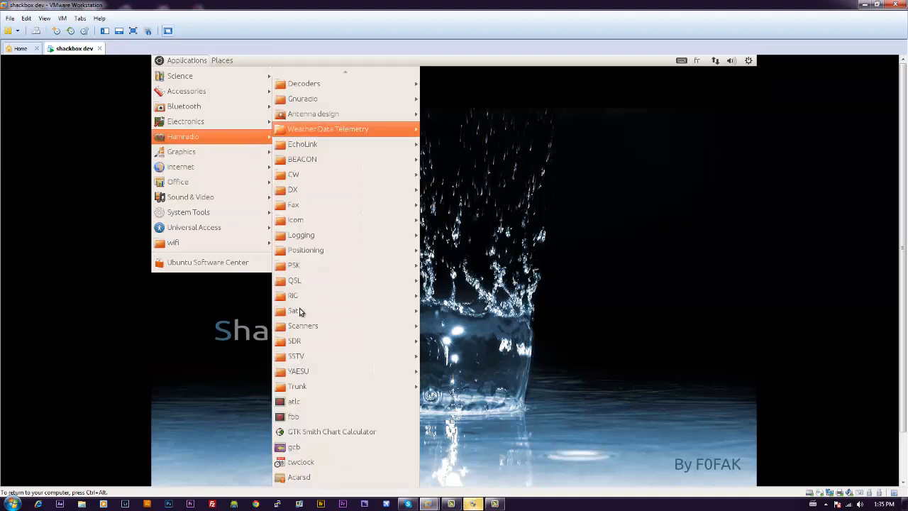
mouse_move(292, 295)
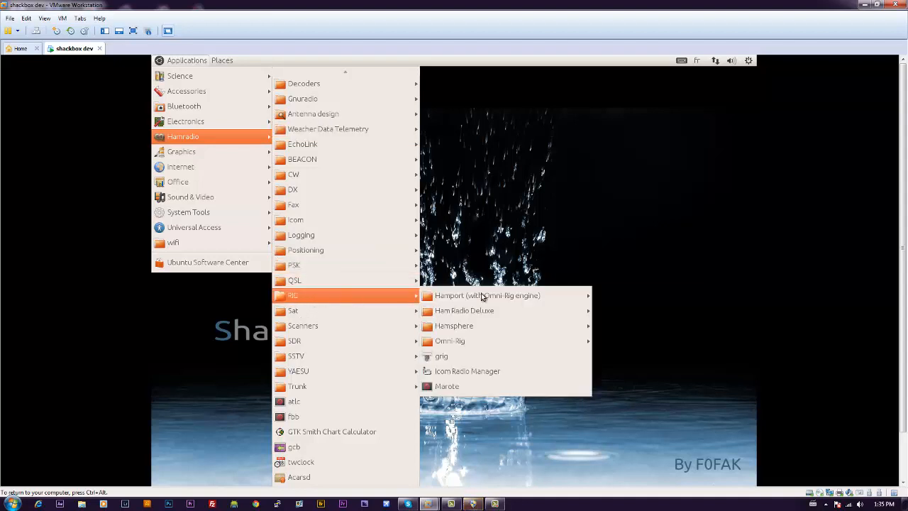
mouse_move(464, 310)
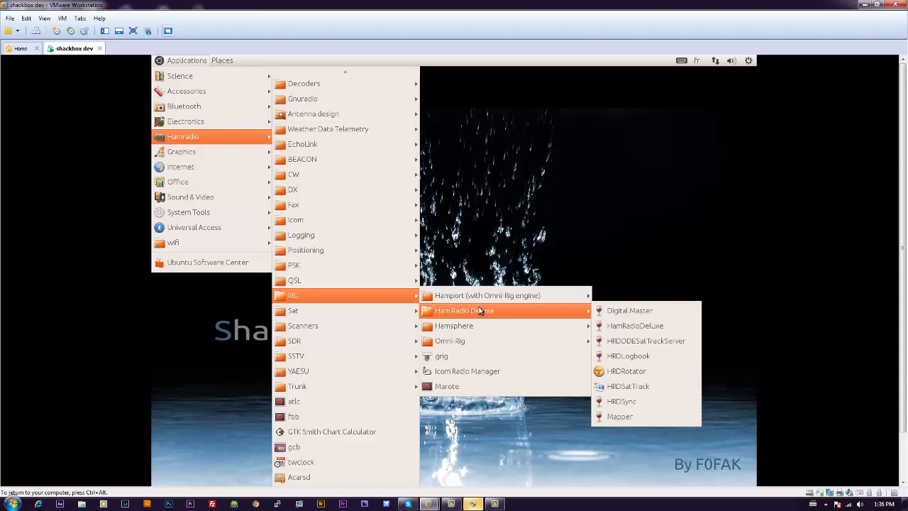
mouse_move(627, 386)
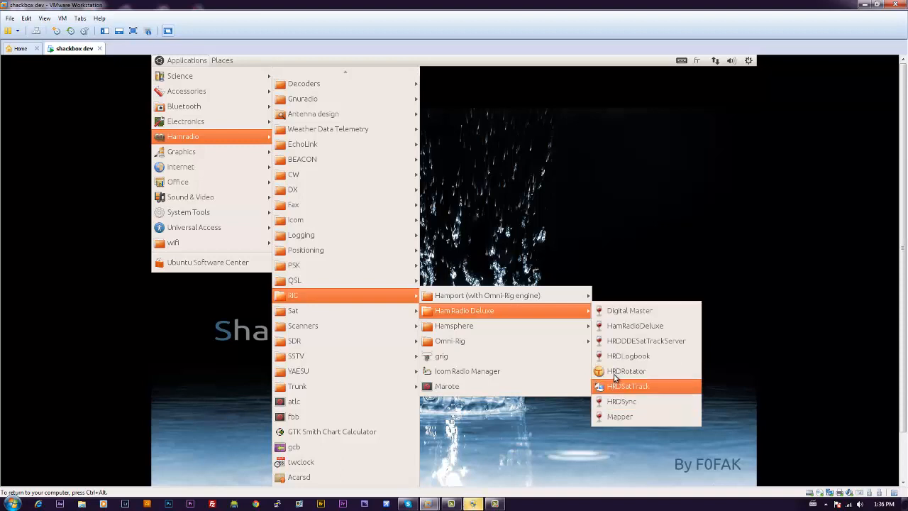
mouse_move(625, 372)
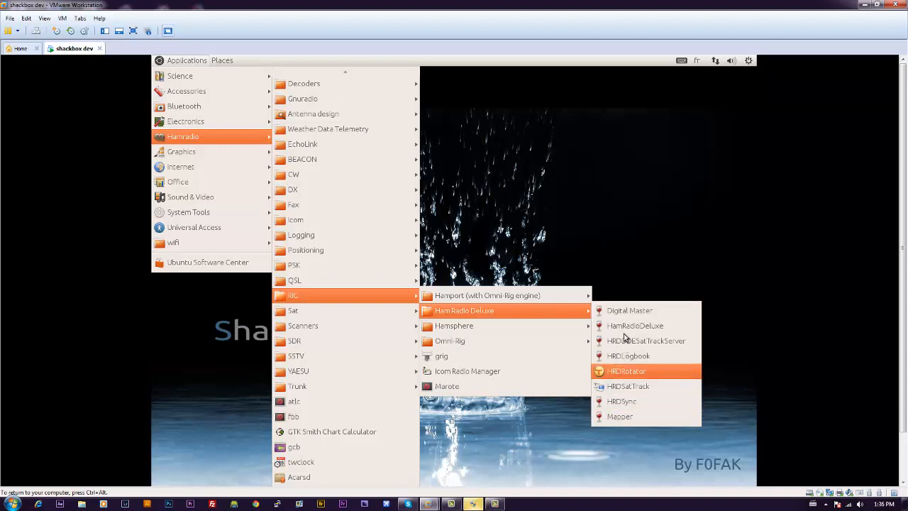
mouse_move(634, 325)
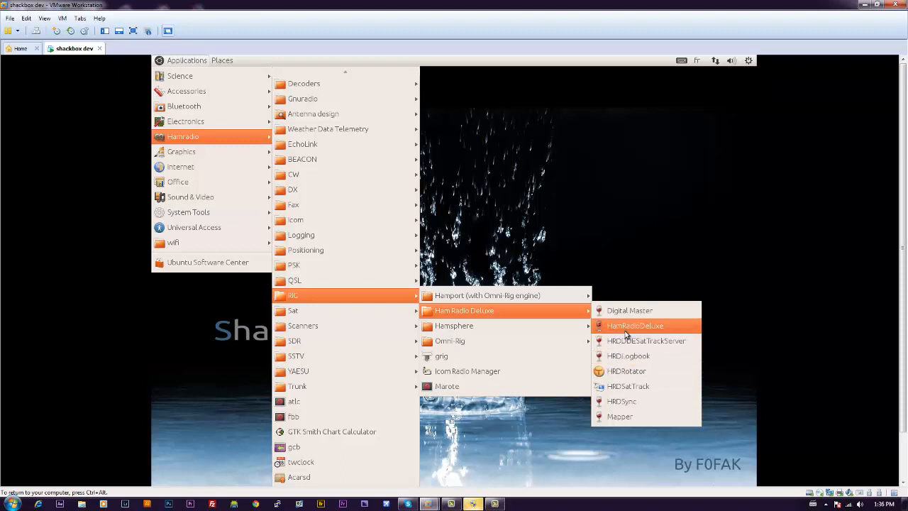
Launch HamRadioDeluxe from the Hamradio > Rig > Ham Radio Deluxe menu.
click(634, 325)
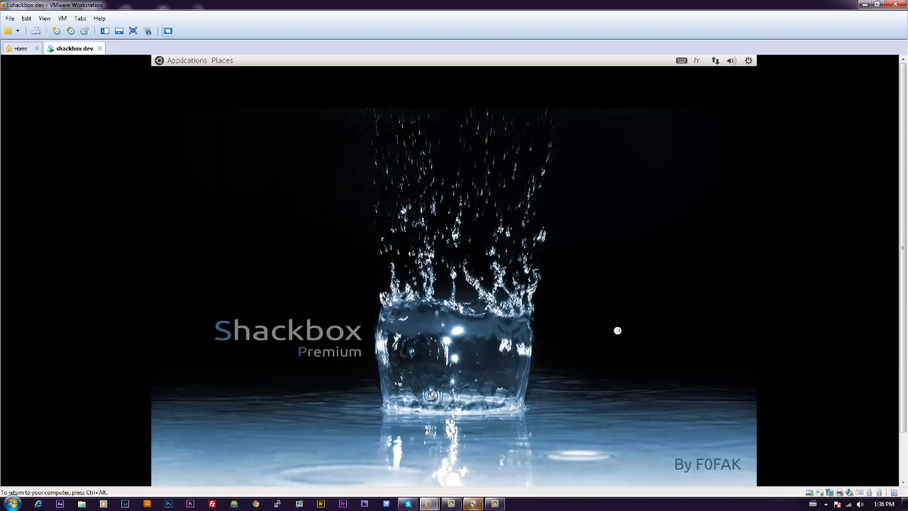
mouse_move(621, 339)
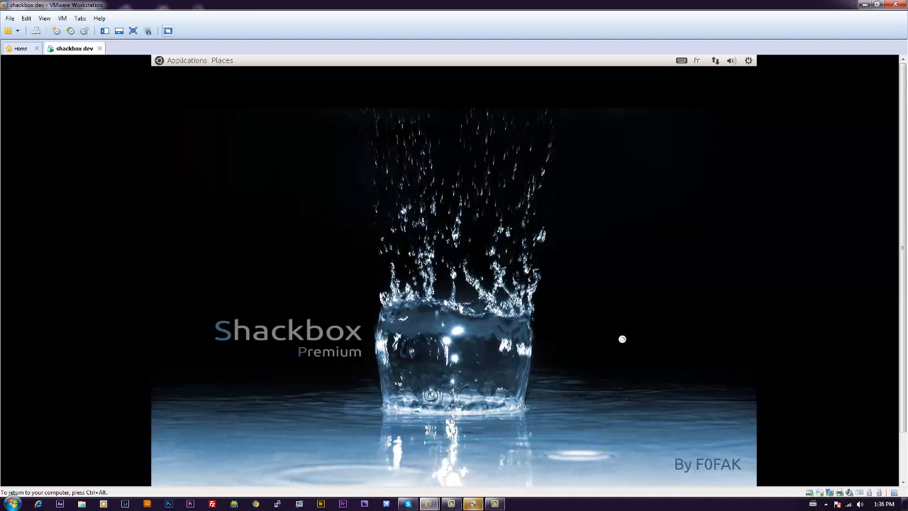
mouse_move(615, 333)
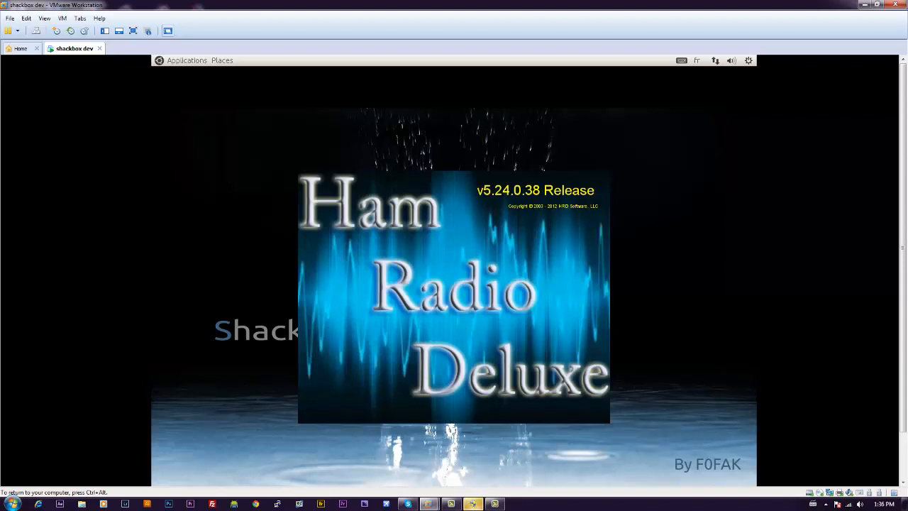
mouse_move(675, 301)
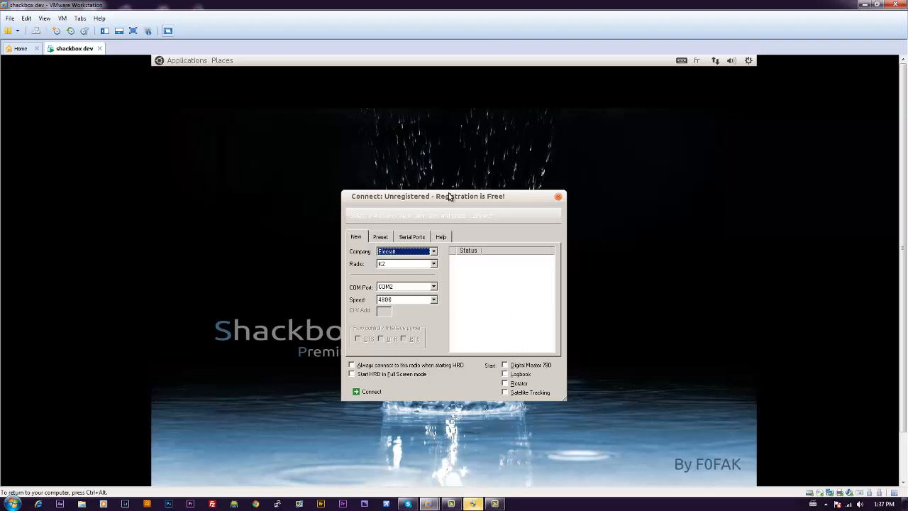
Nudge the HRD Connect dialog aside and close it without connecting to a radio.
drag(429, 196, 432, 199)
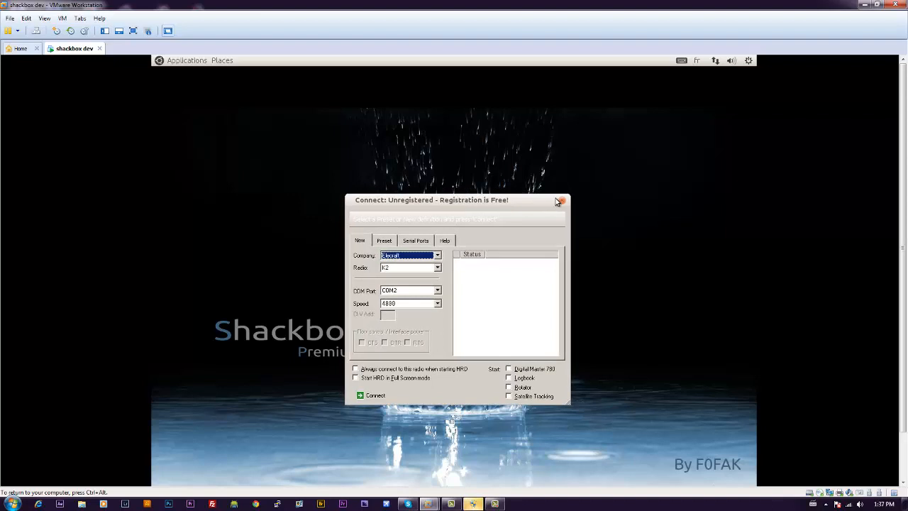
click(560, 201)
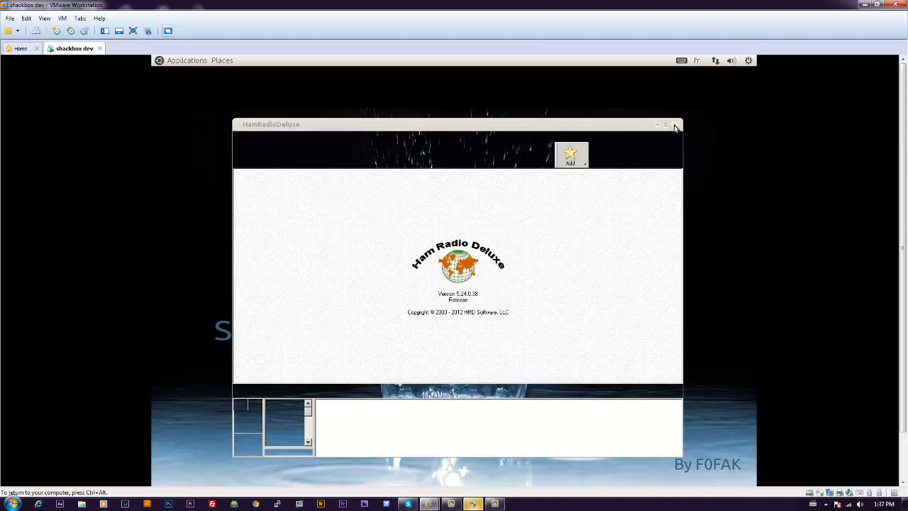
mouse_move(126, 293)
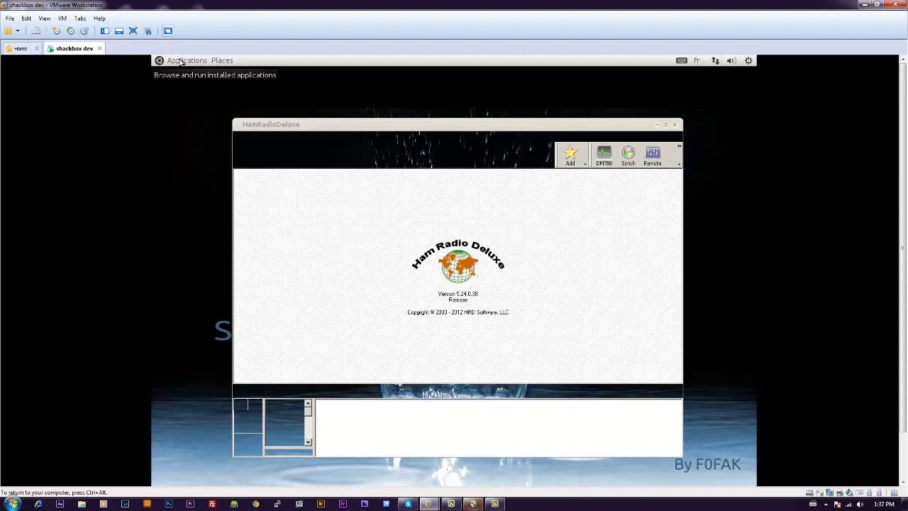
Show the Applications menu over the running Ham Radio Deluxe window.
click(188, 60)
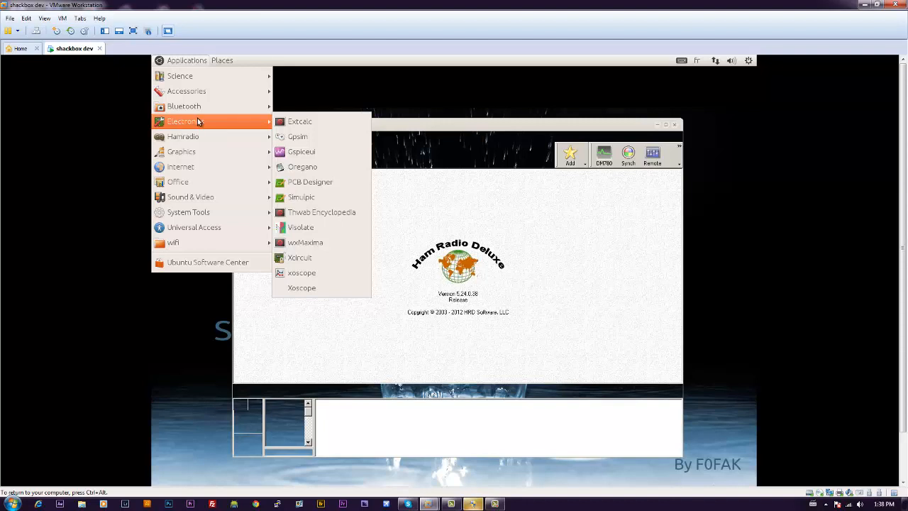
mouse_move(183, 137)
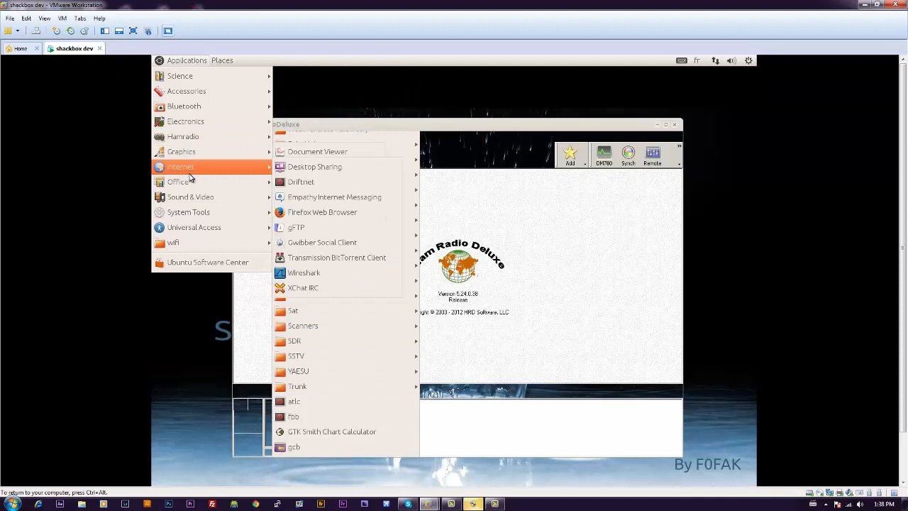
mouse_move(179, 181)
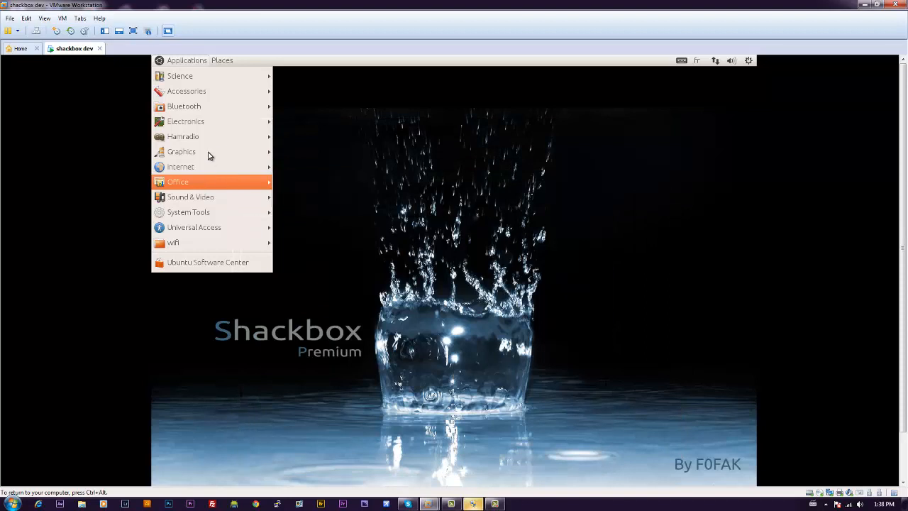
mouse_move(179, 76)
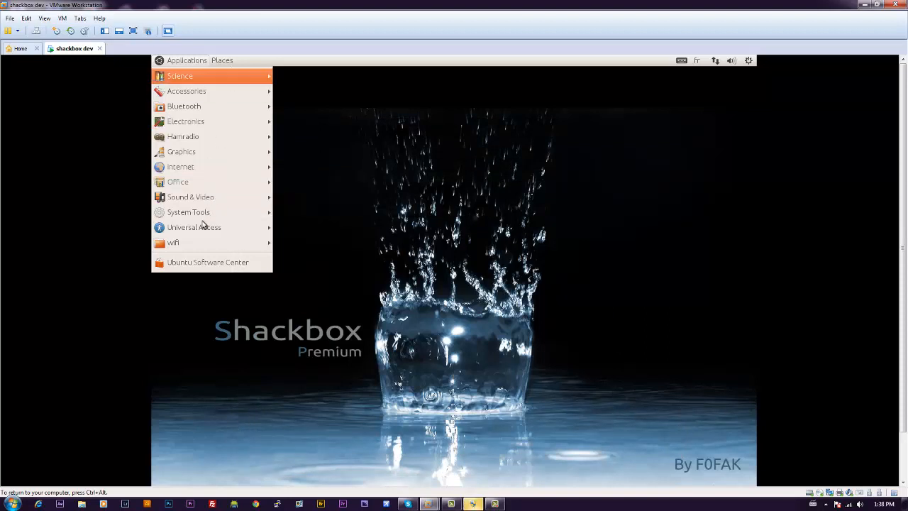
mouse_move(187, 212)
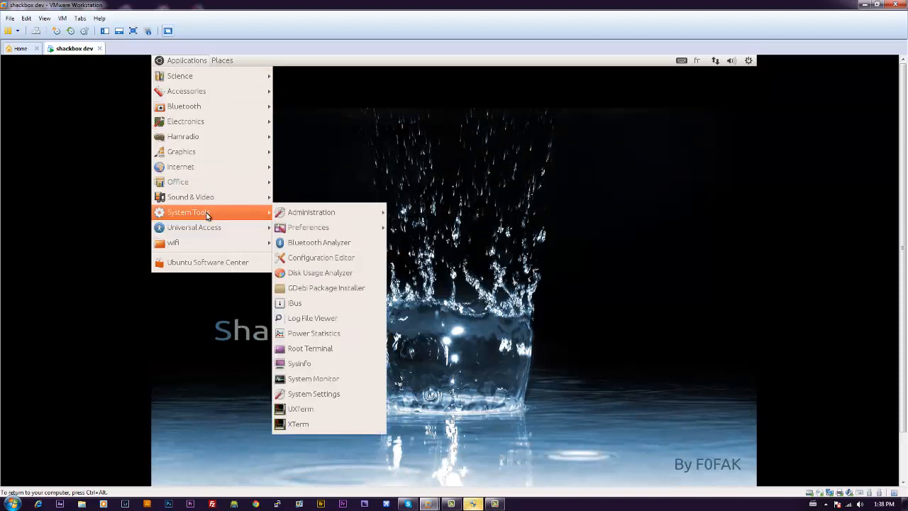
mouse_move(311, 212)
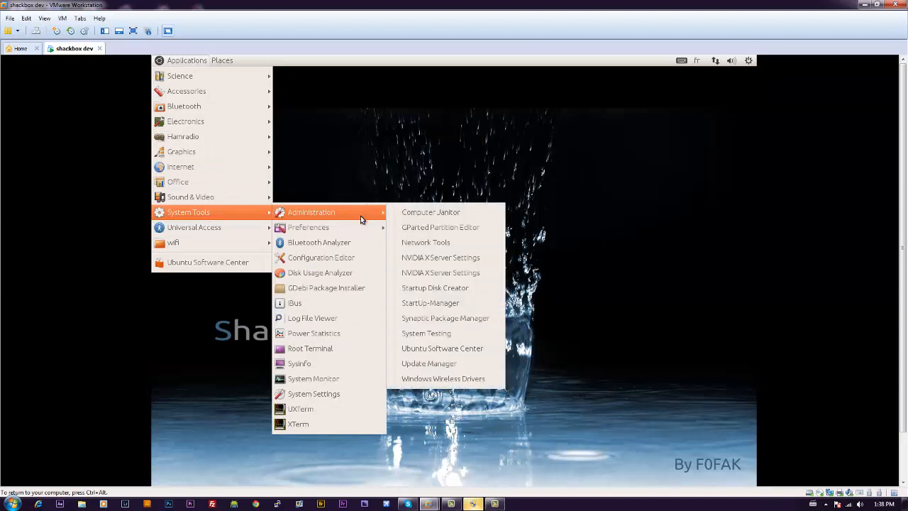
mouse_move(426, 242)
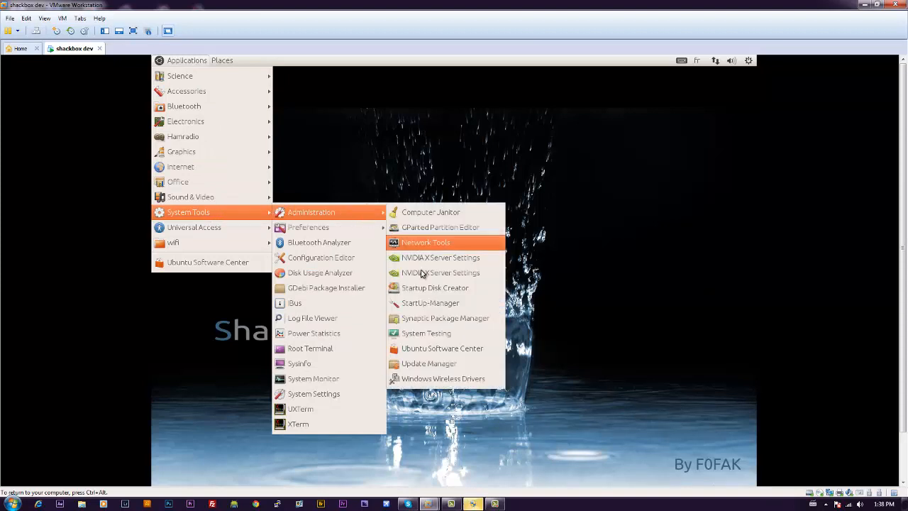
mouse_move(440, 272)
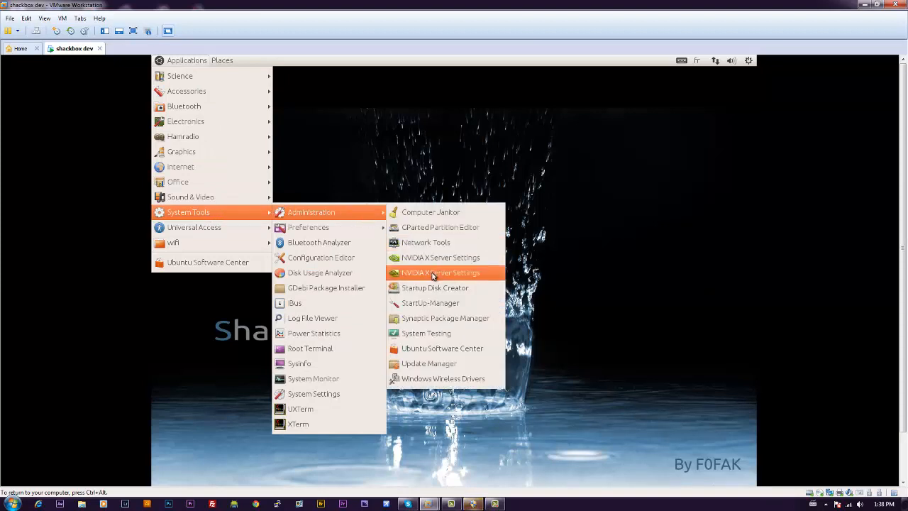
mouse_move(440, 273)
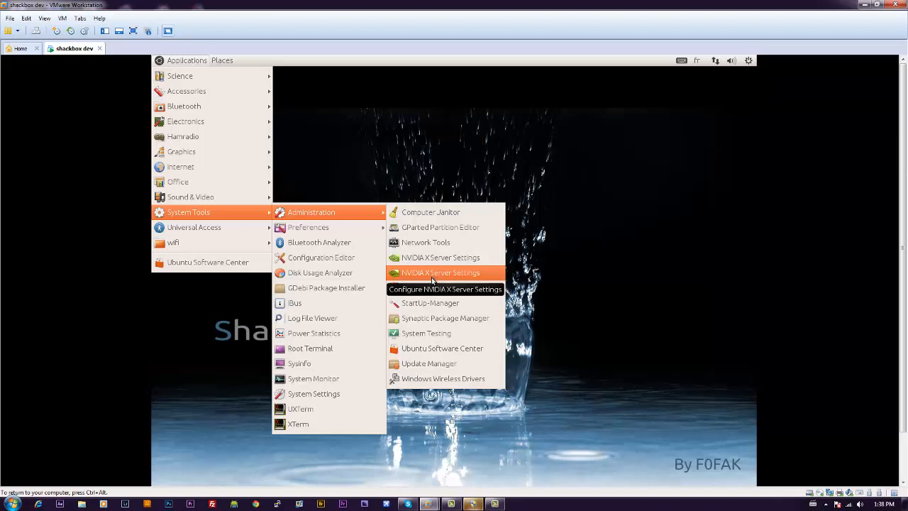
mouse_move(431, 303)
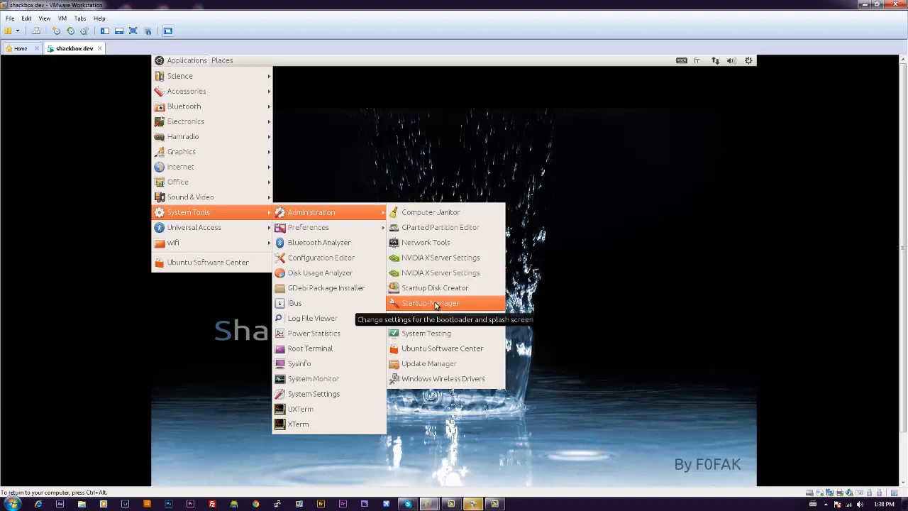
mouse_move(440, 273)
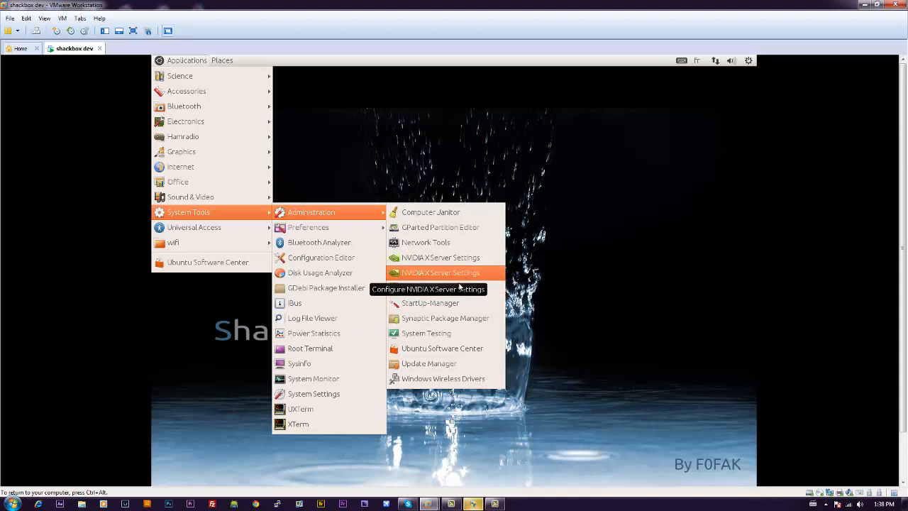
mouse_move(434, 287)
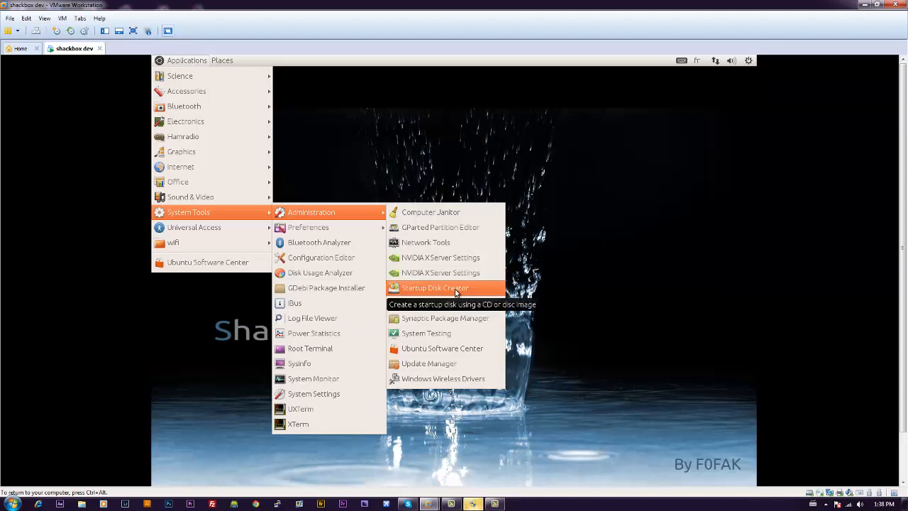
mouse_move(440, 227)
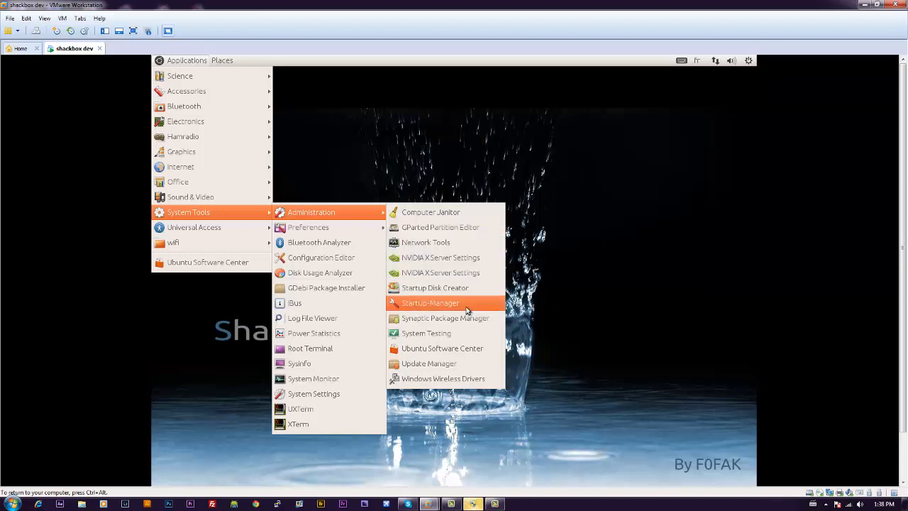
mouse_move(415, 363)
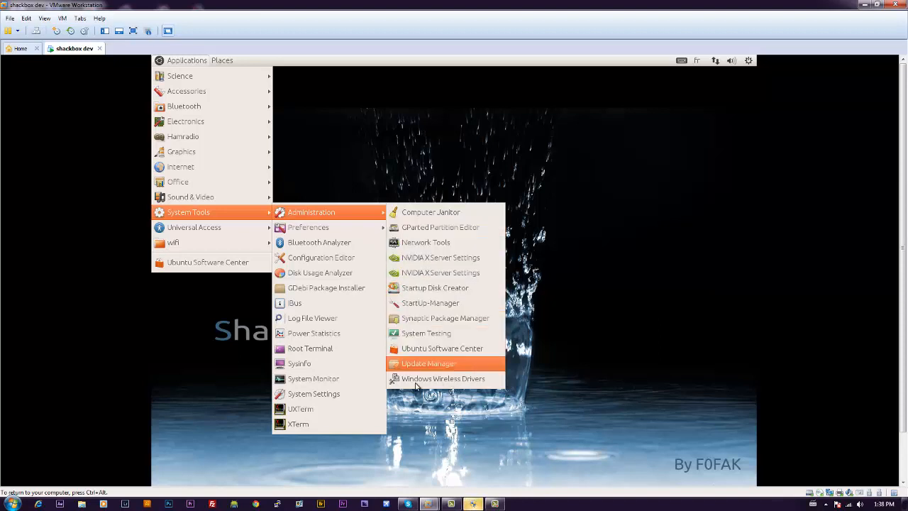
mouse_move(314, 394)
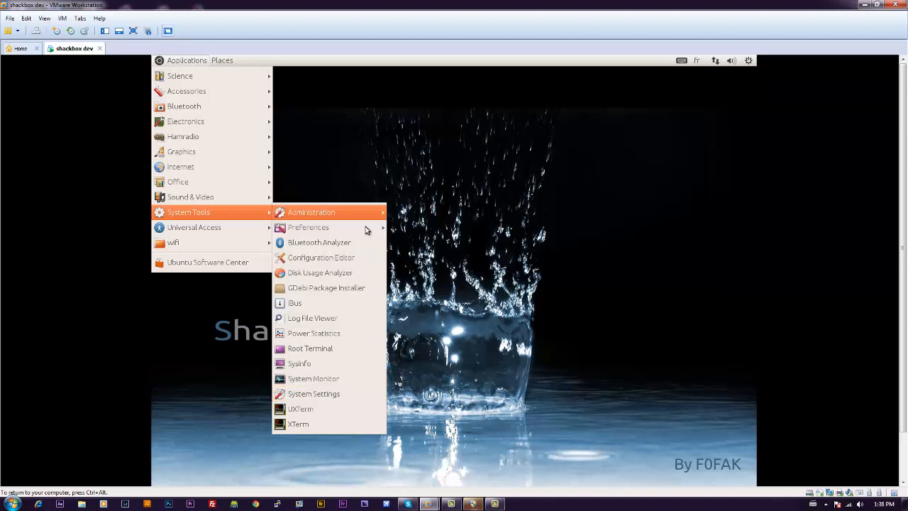
mouse_move(308, 227)
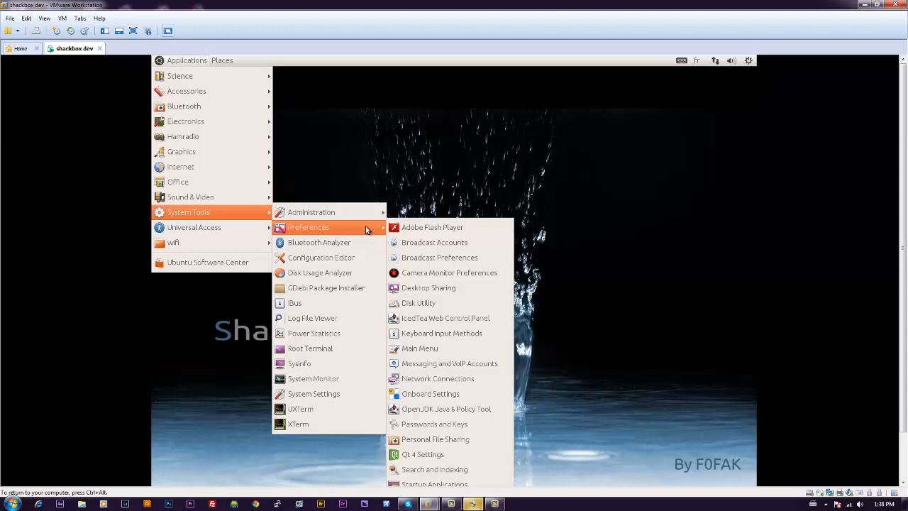
Close the open application menus, leaving the Shackbox Premium desktop idle.
click(388, 162)
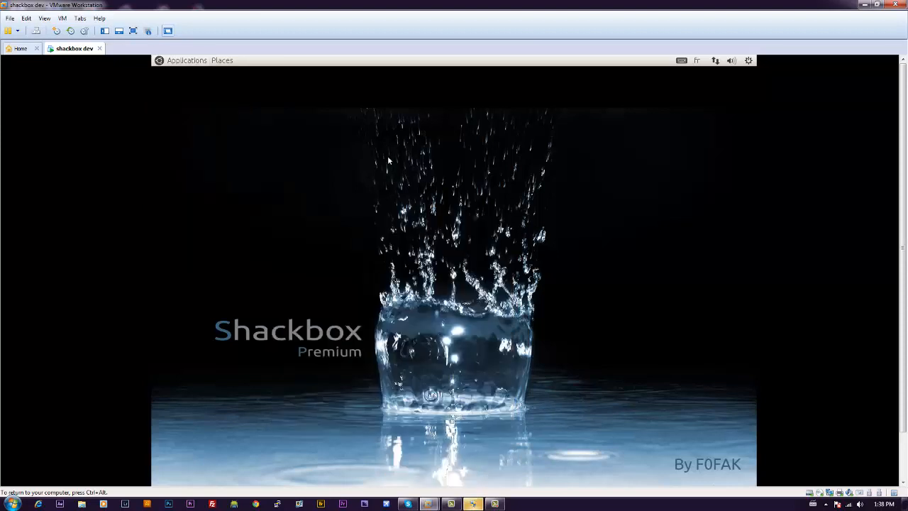
mouse_move(755, 315)
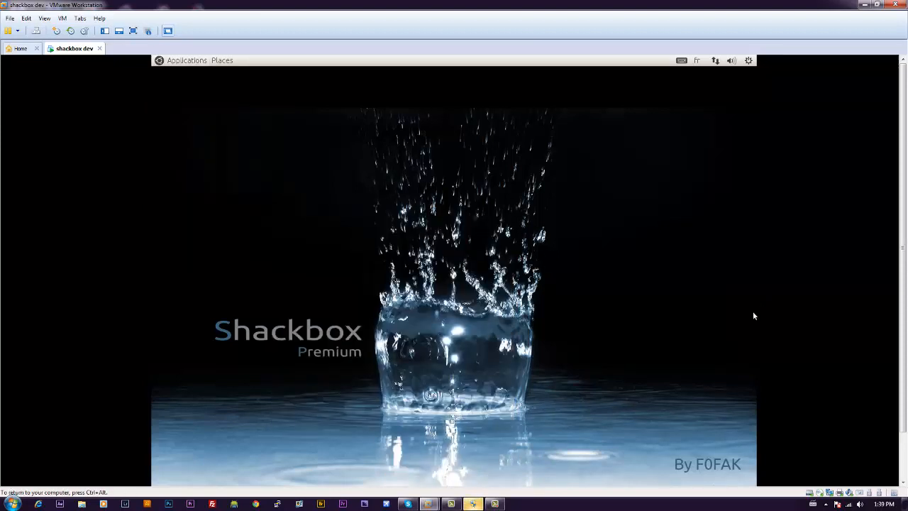
click(749, 60)
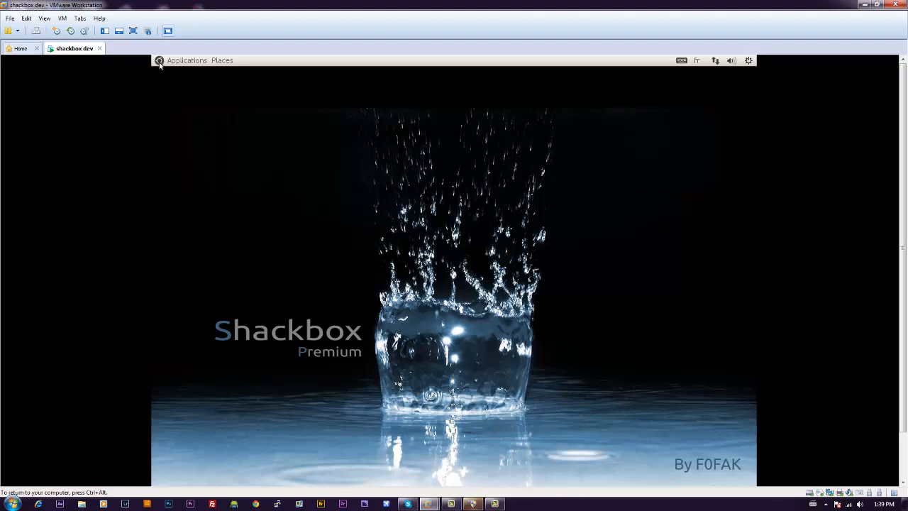
mouse_move(187, 60)
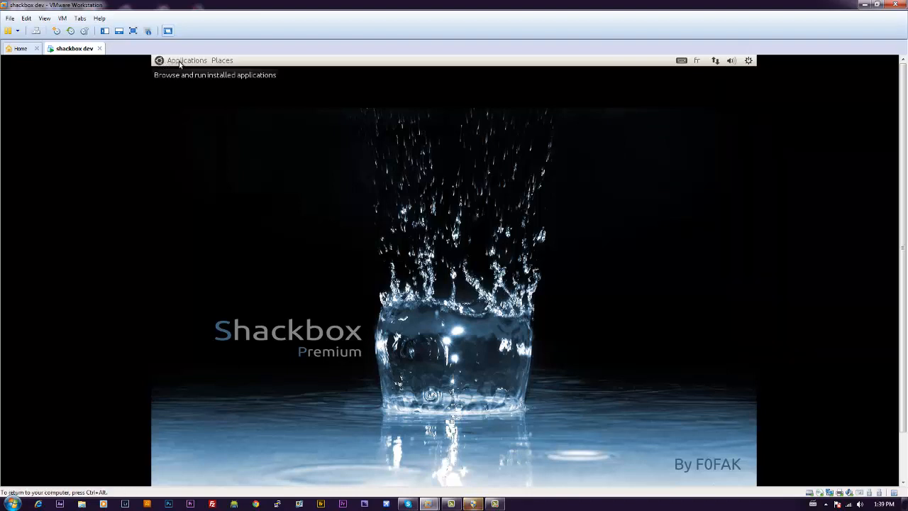